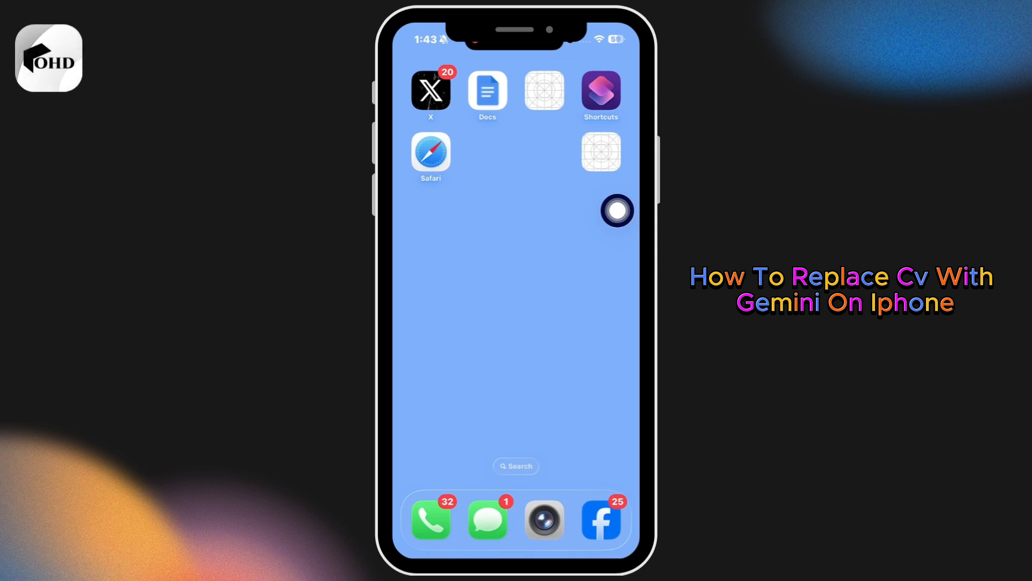
# Start a brand new shortcut in the Shortcuts app
pyautogui.hscroll(-3)
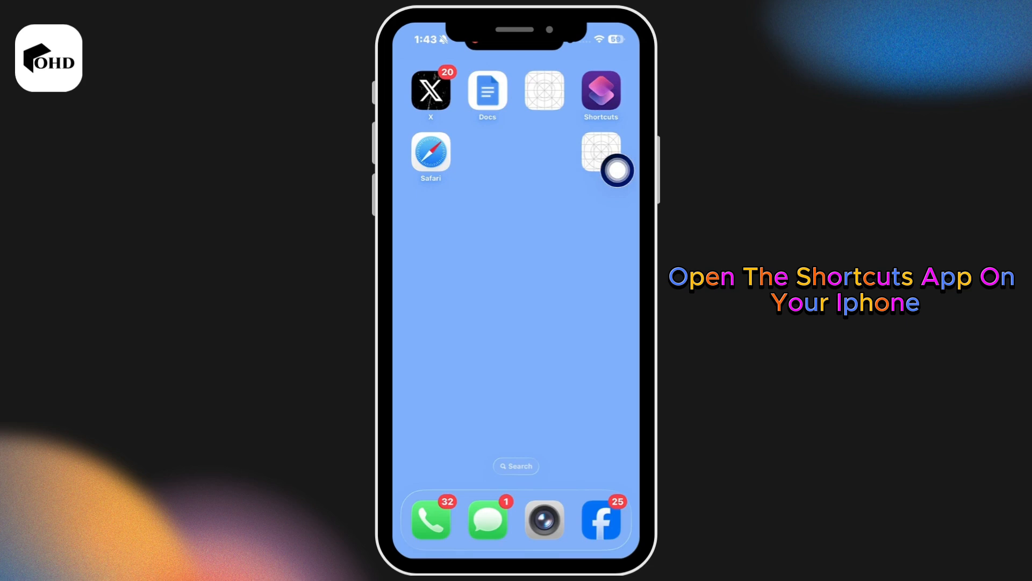
pyautogui.click(600, 92)
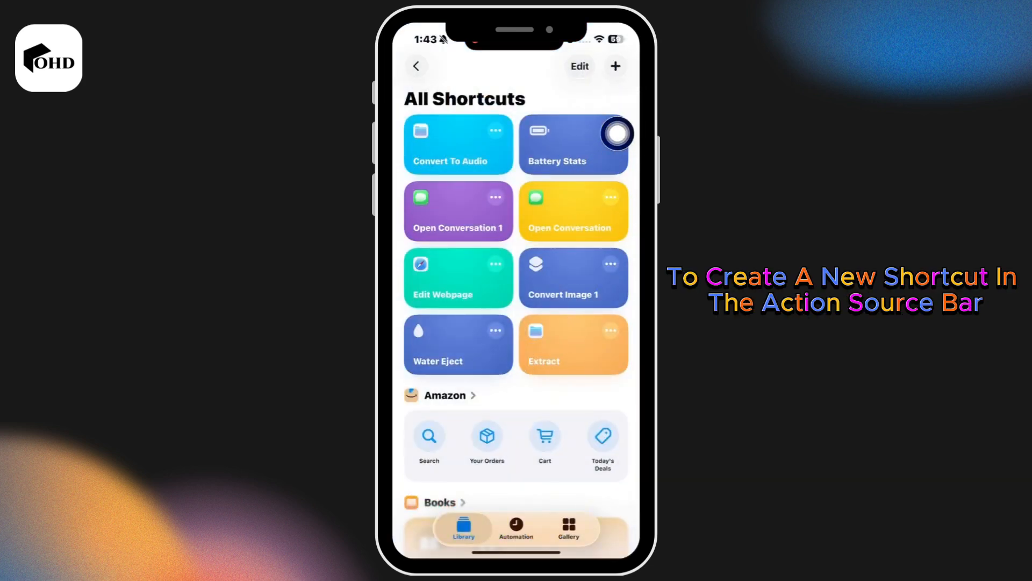
pyautogui.click(615, 65)
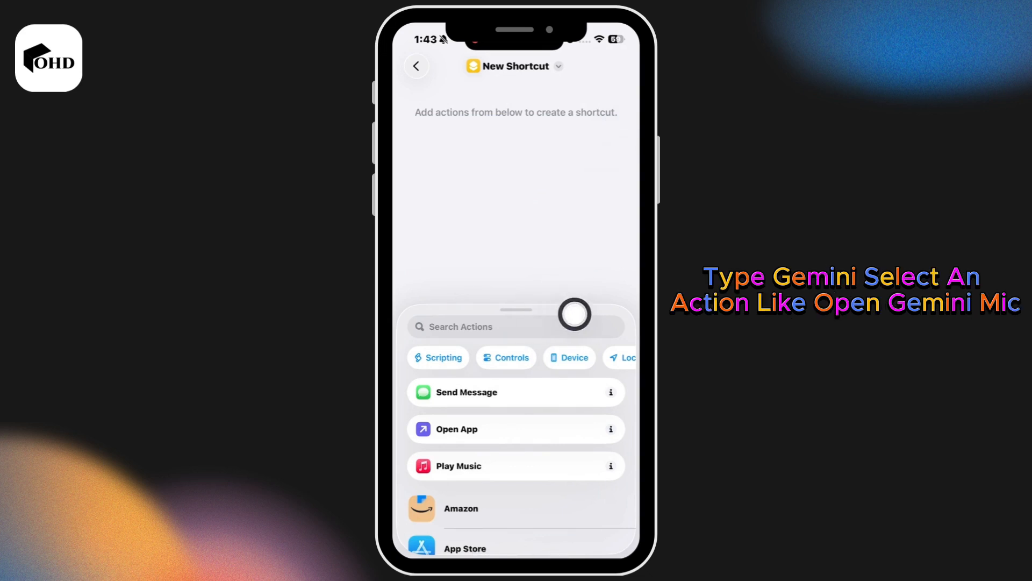
# Search actions for 'Gemini' and add the Open Gemini mic action
pyautogui.click(513, 326)
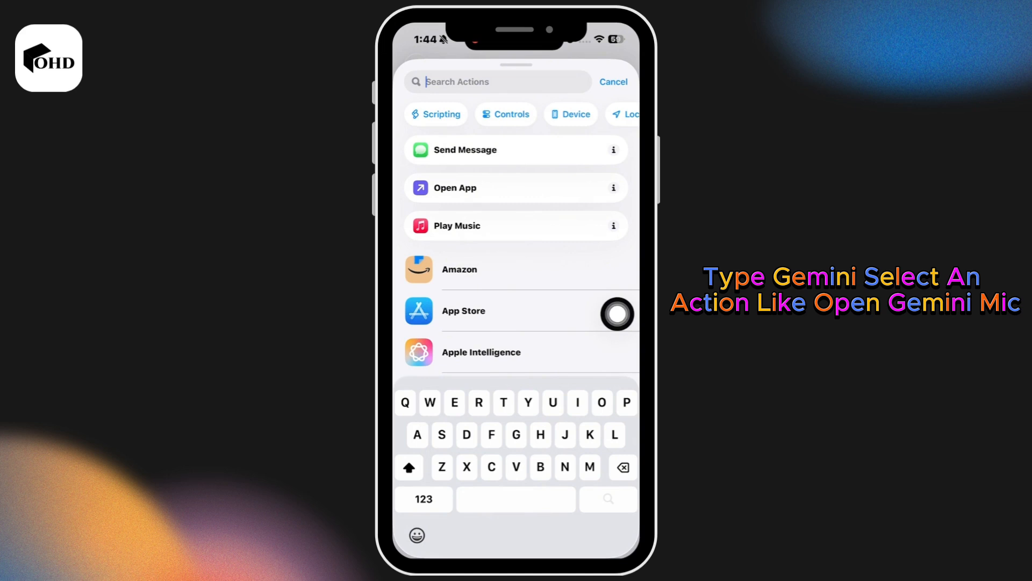
pyautogui.write('Gemin')
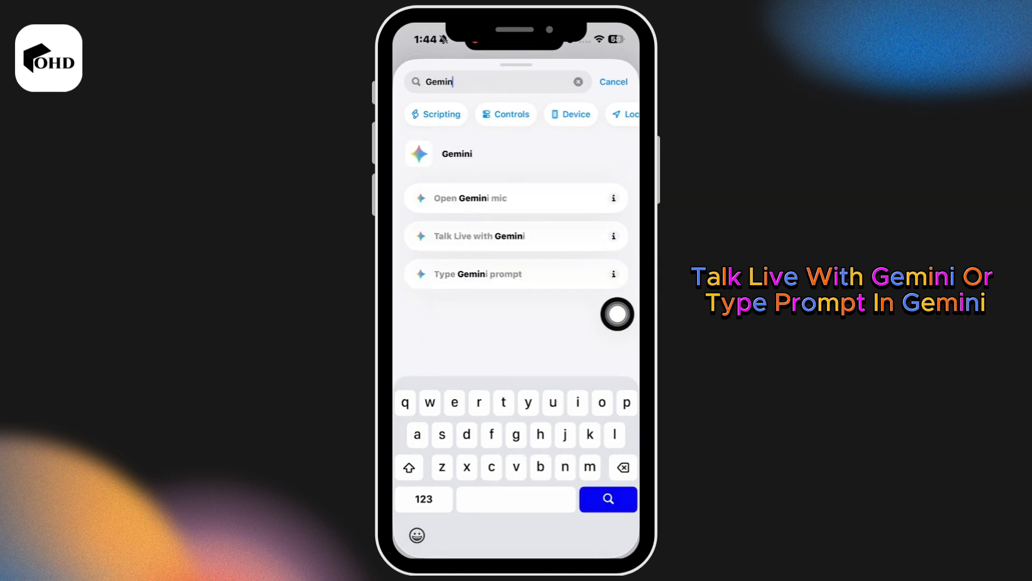
pyautogui.moveTo(566, 235)
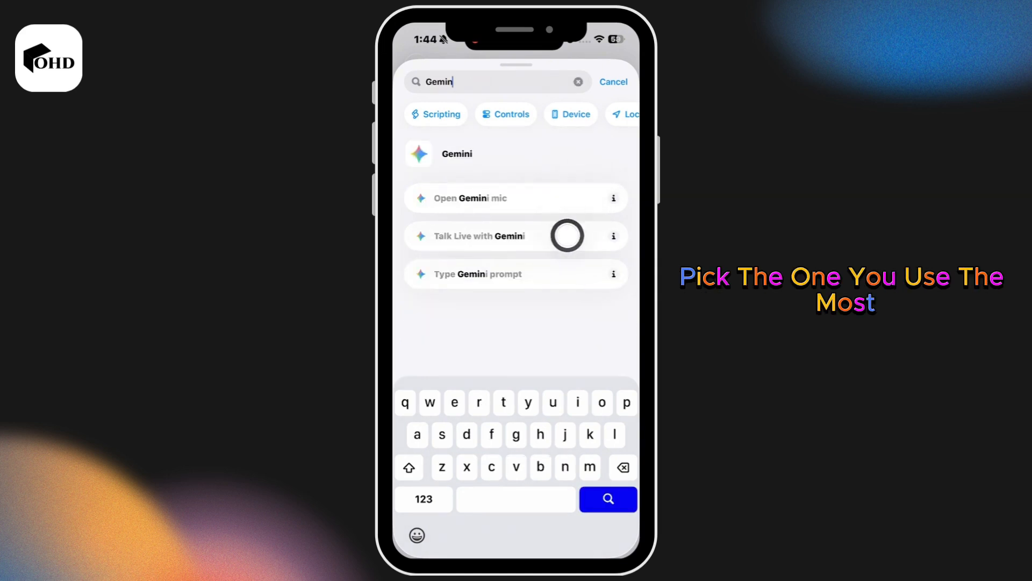
pyautogui.click(467, 197)
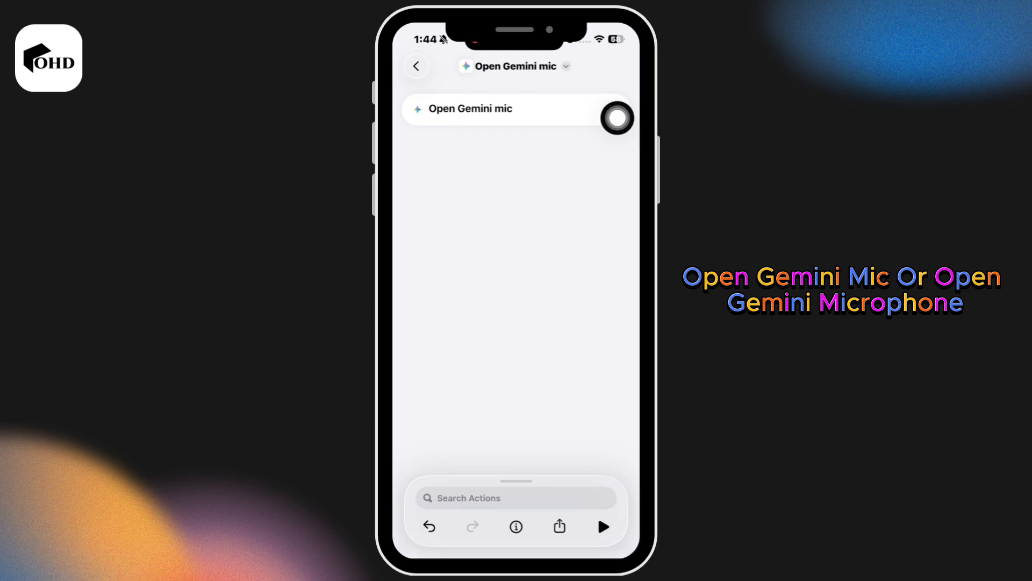
# Rename the shortcut to 'Gemini' and confirm the new name
pyautogui.click(515, 65)
pyautogui.write('Gemin')
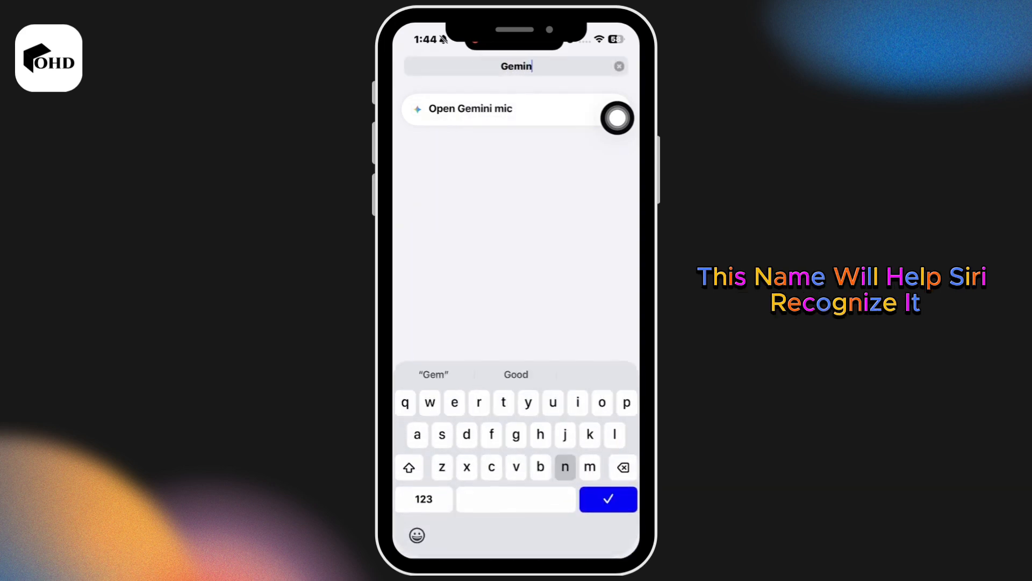
pyautogui.click(607, 499)
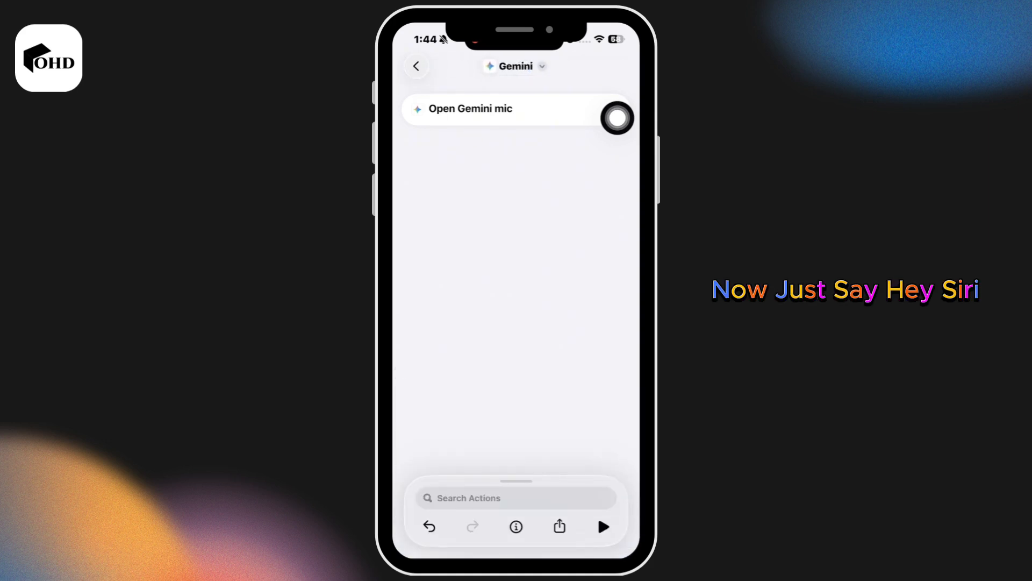
# Run the Gemini shortcut and allow its microphone access request
pyautogui.click(601, 525)
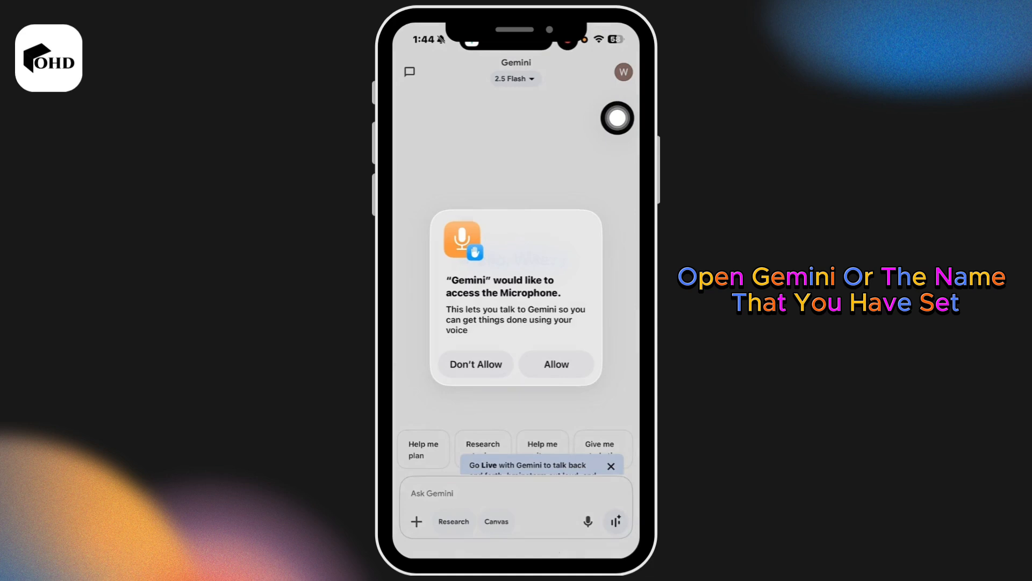
pyautogui.click(555, 364)
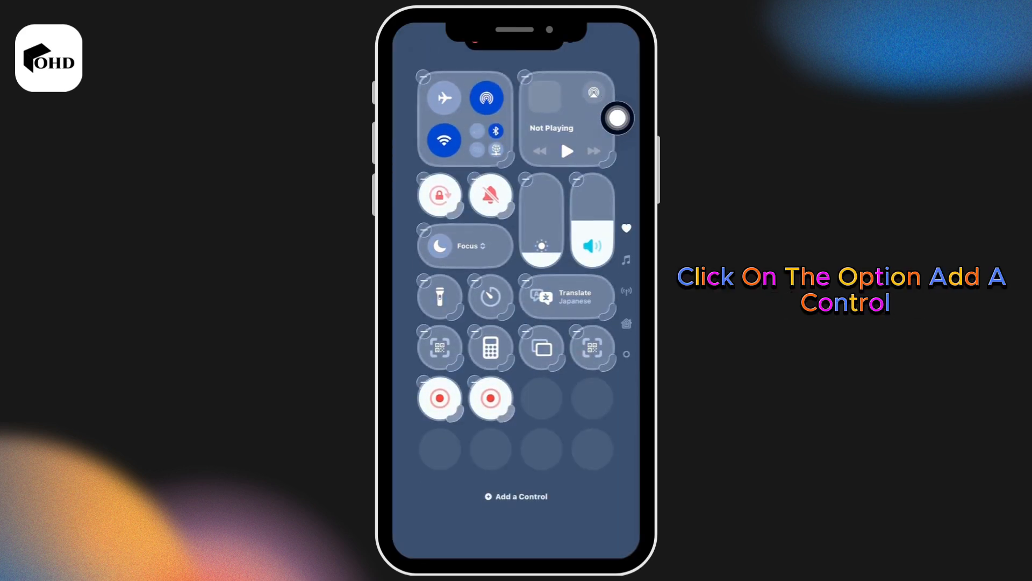
# Search the Add a Control gallery for 'Ge' to list Gemini controls
pyautogui.click(515, 496)
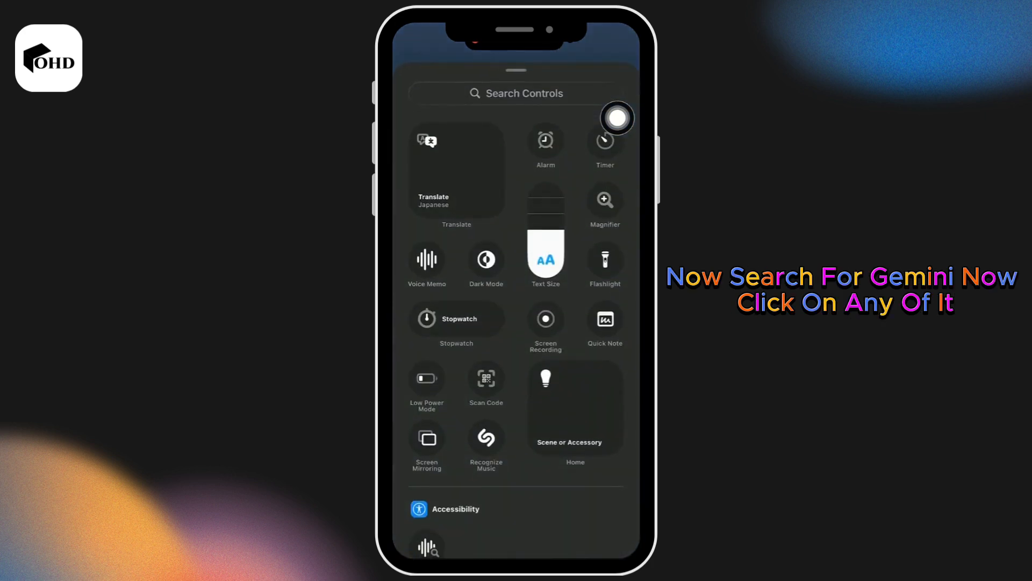
pyautogui.write('Ge')
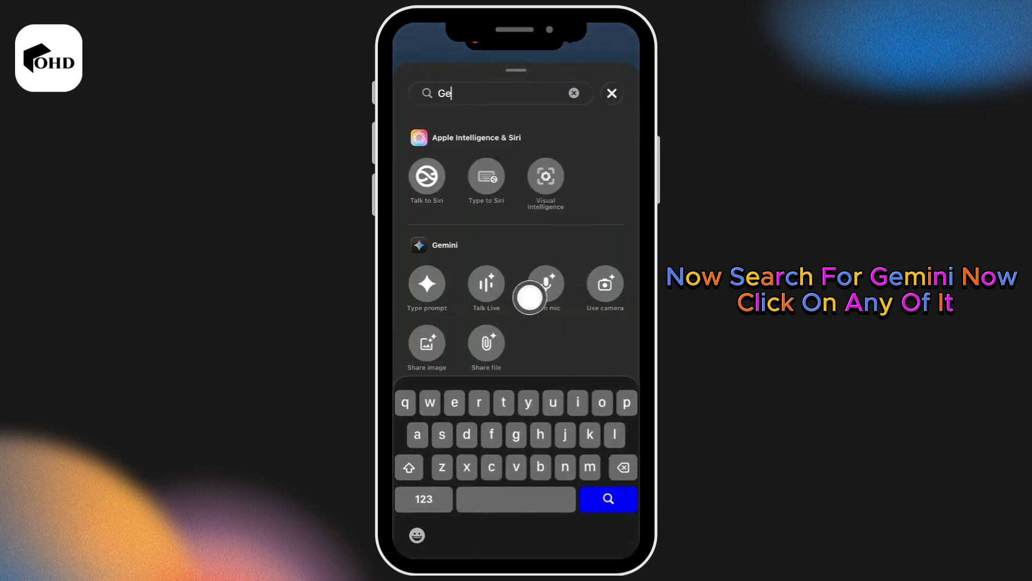